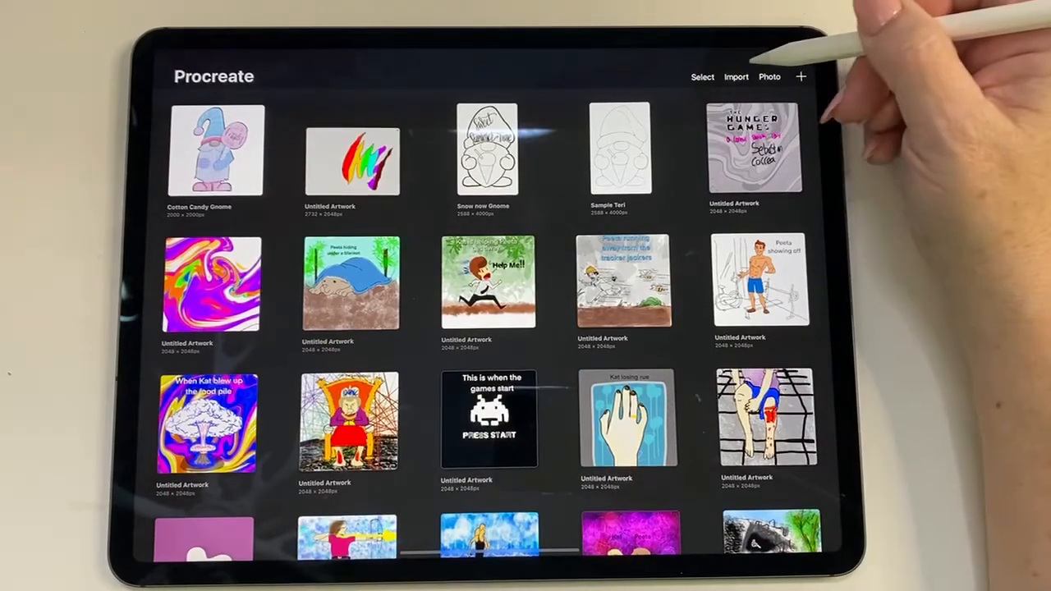
Create a new blank canvas via +, then peek at and dismiss the Adjustments menu.
click(768, 77)
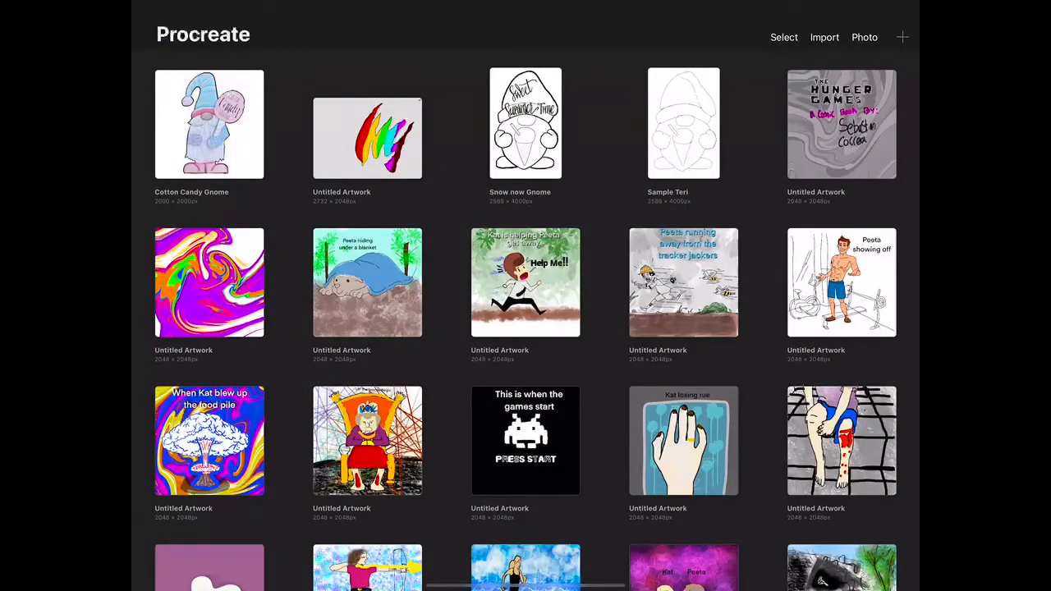
click(902, 36)
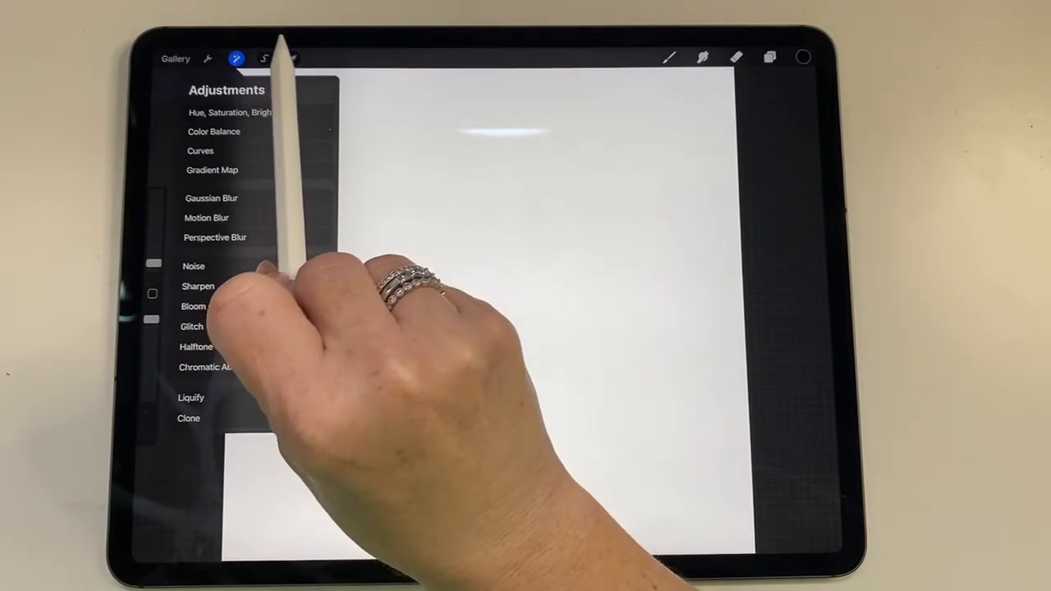
click(265, 59)
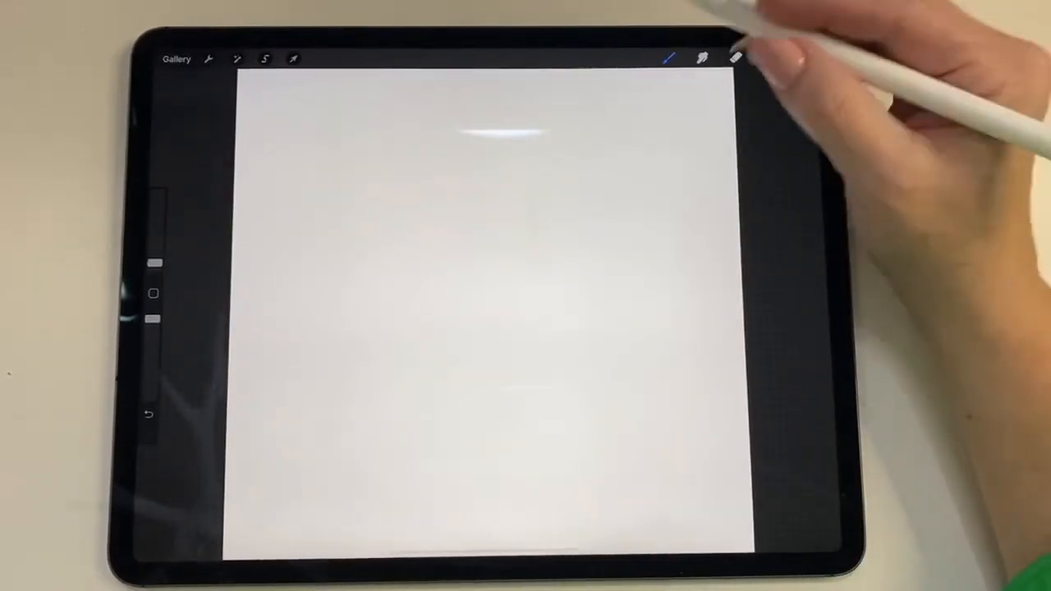
Sketch an upward arrow at the toolbar, undo it, and select the Smudge tool.
drag(670, 86, 648, 151)
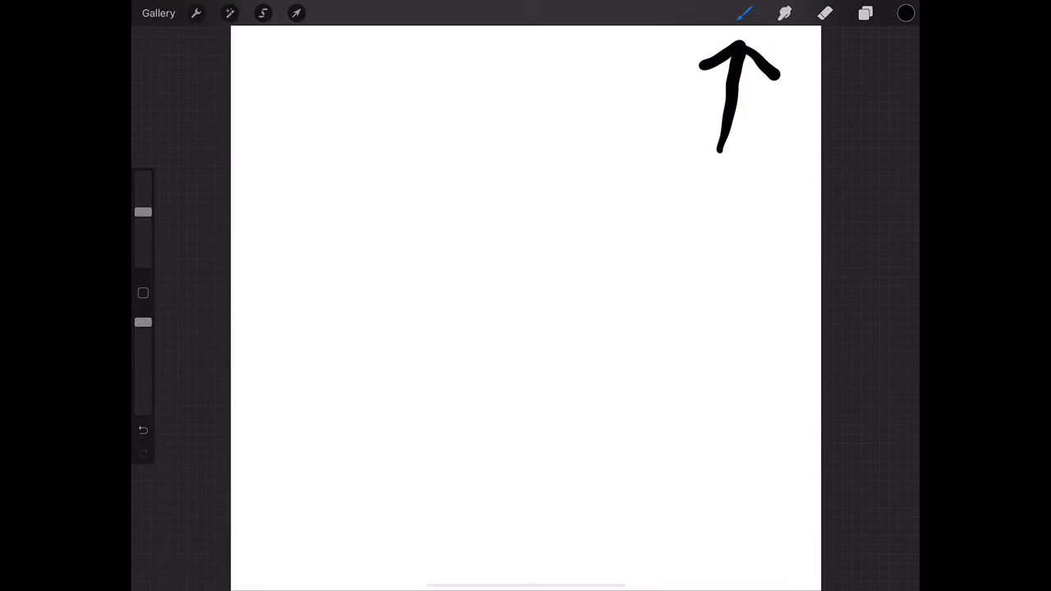
click(743, 13)
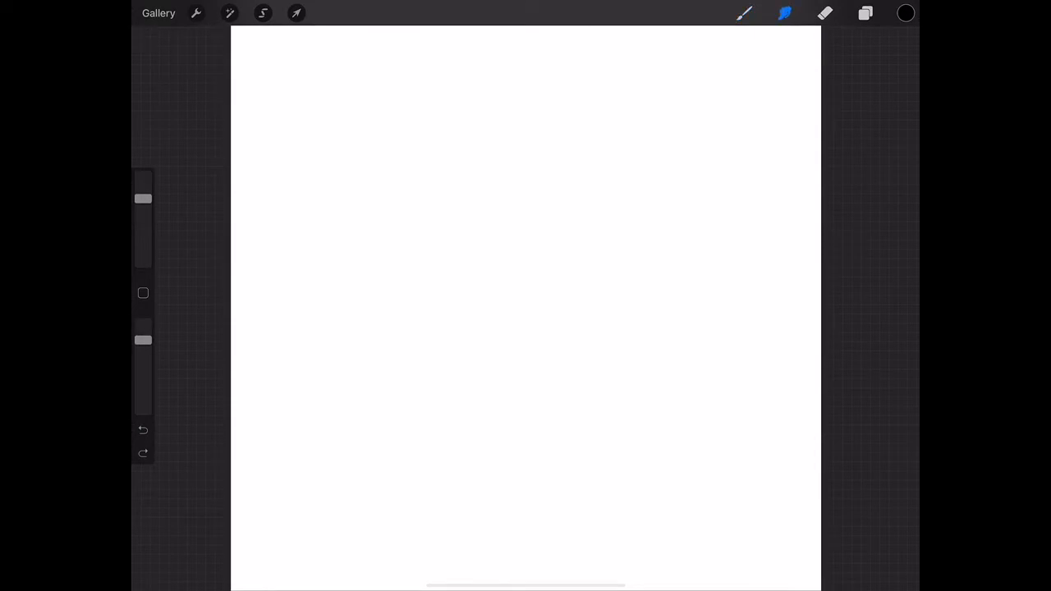
Glance at the smudge Brush Library, return to the Paint brush, and draw two left-pointing black arrows.
click(785, 13)
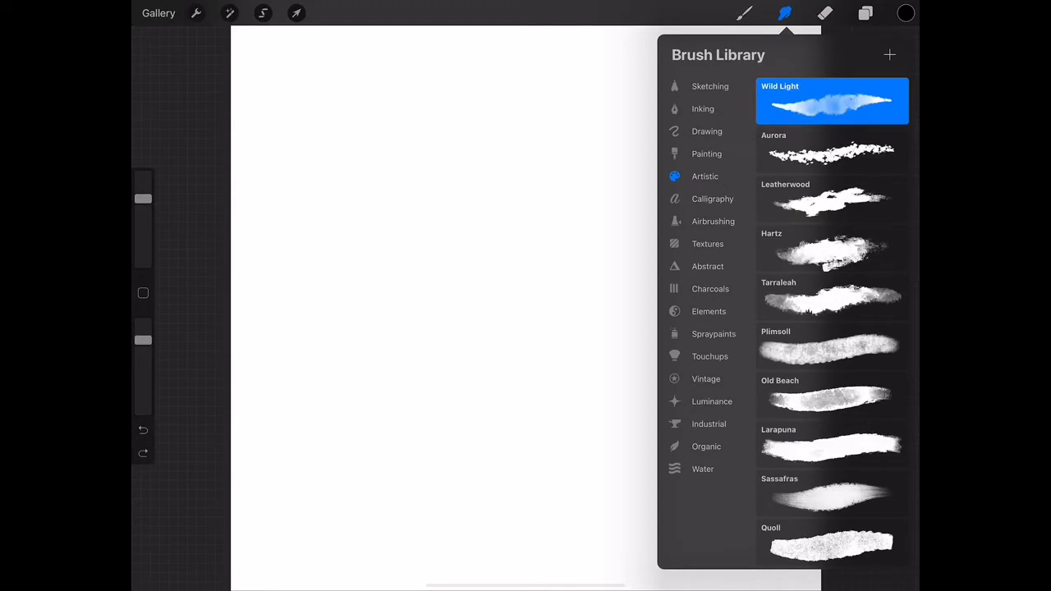
click(703, 108)
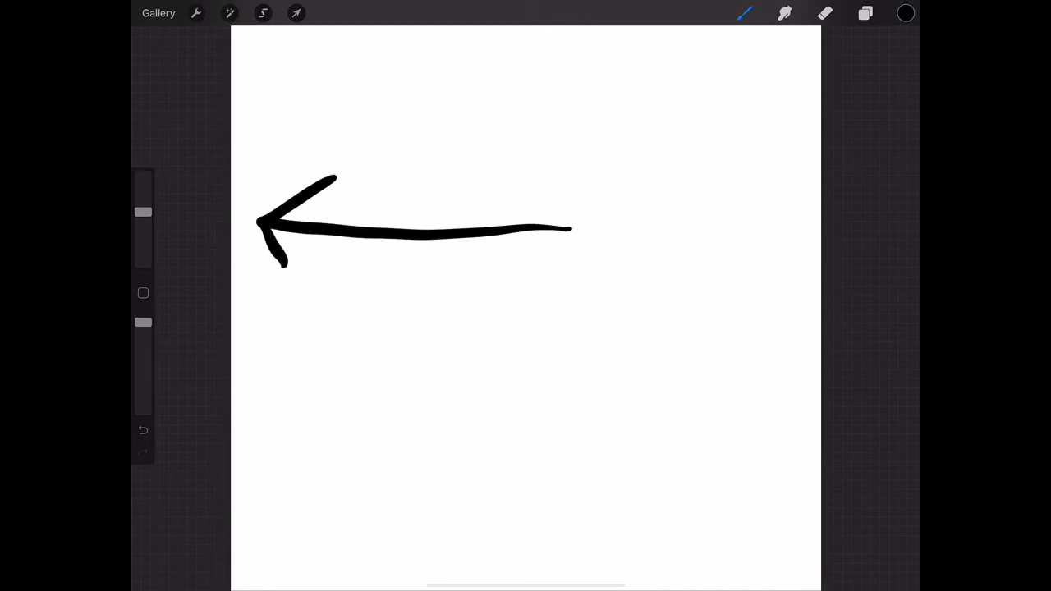
drag(607, 378, 246, 386)
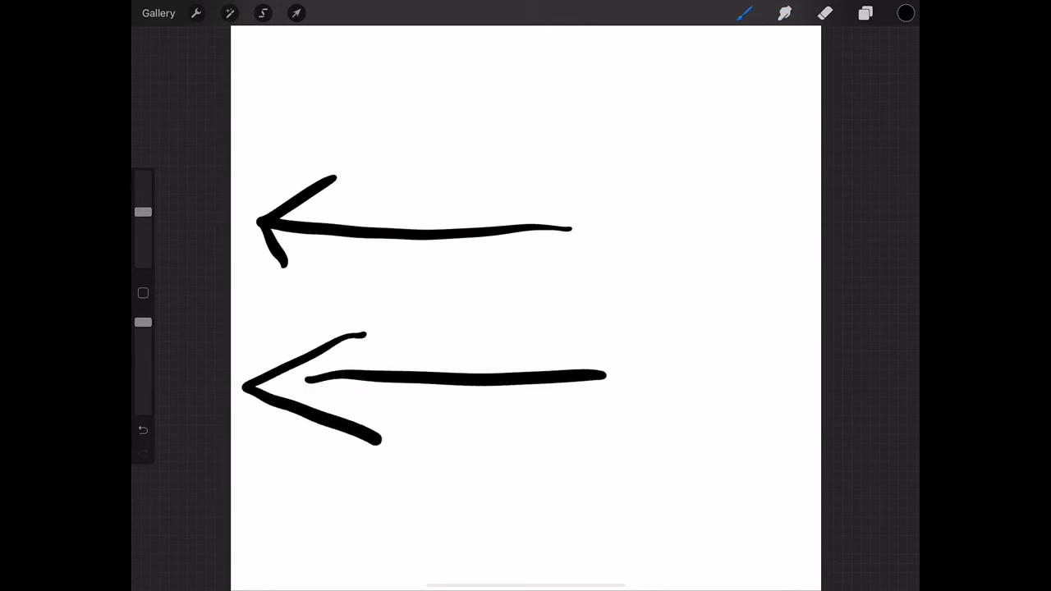